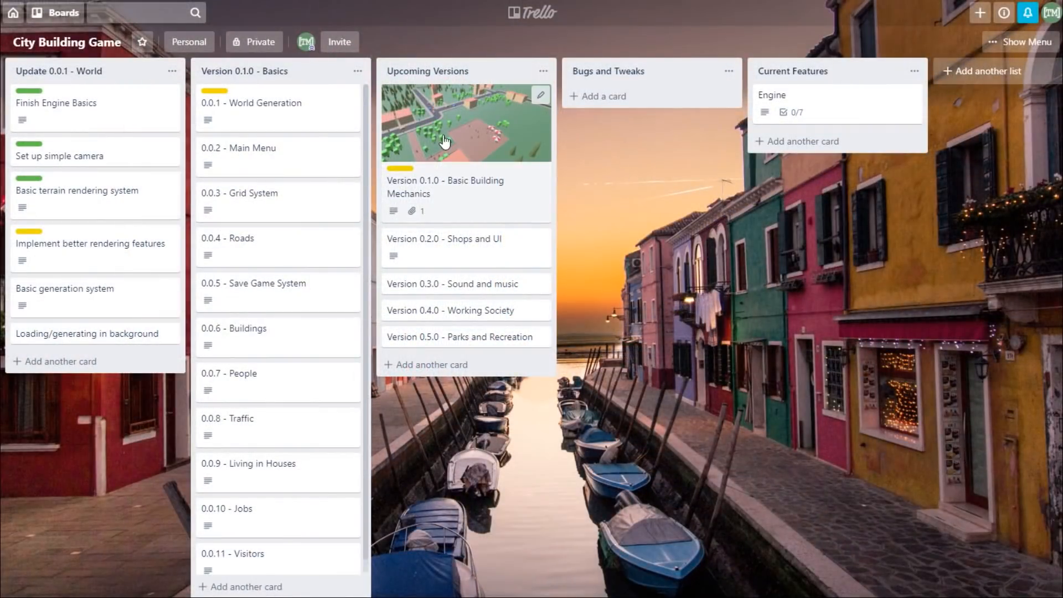
{"action": "mouse_move", "coordinate": [681, 175]}
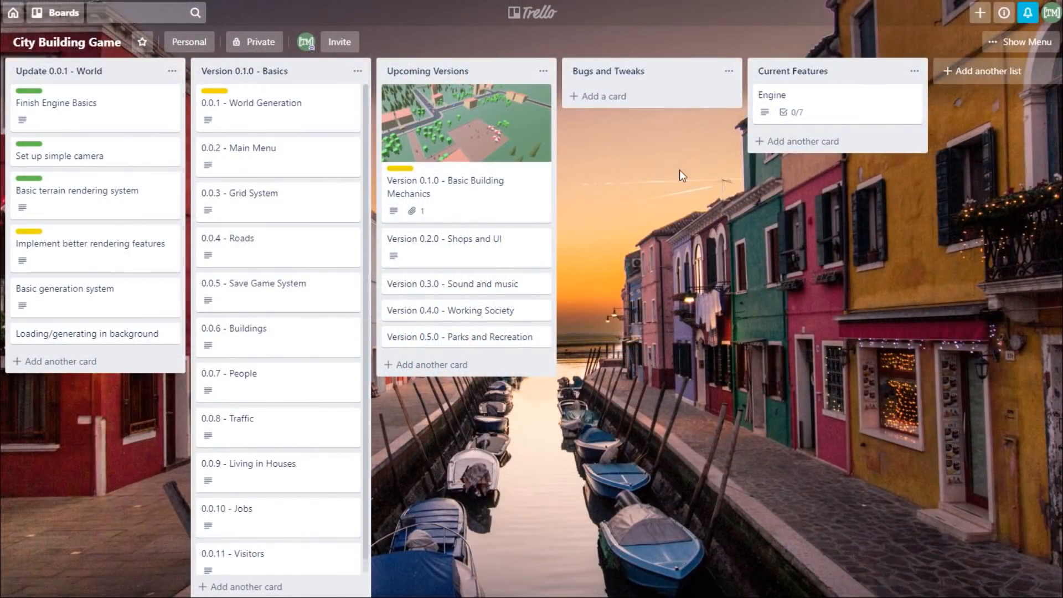
{"action": "mouse_move", "coordinate": [687, 176]}
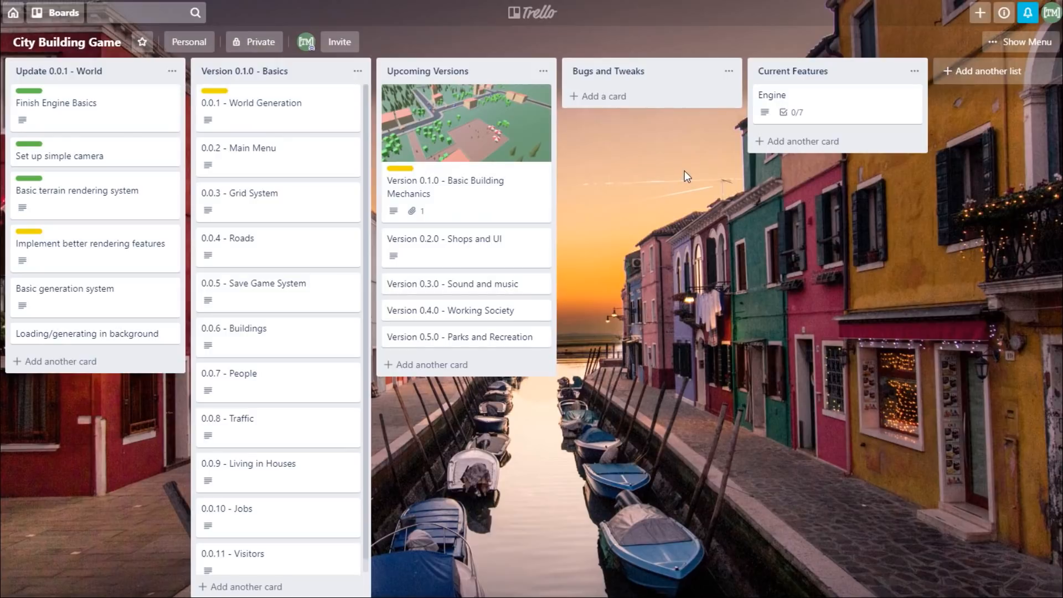
{"action": "mouse_move", "coordinate": [570, 157]}
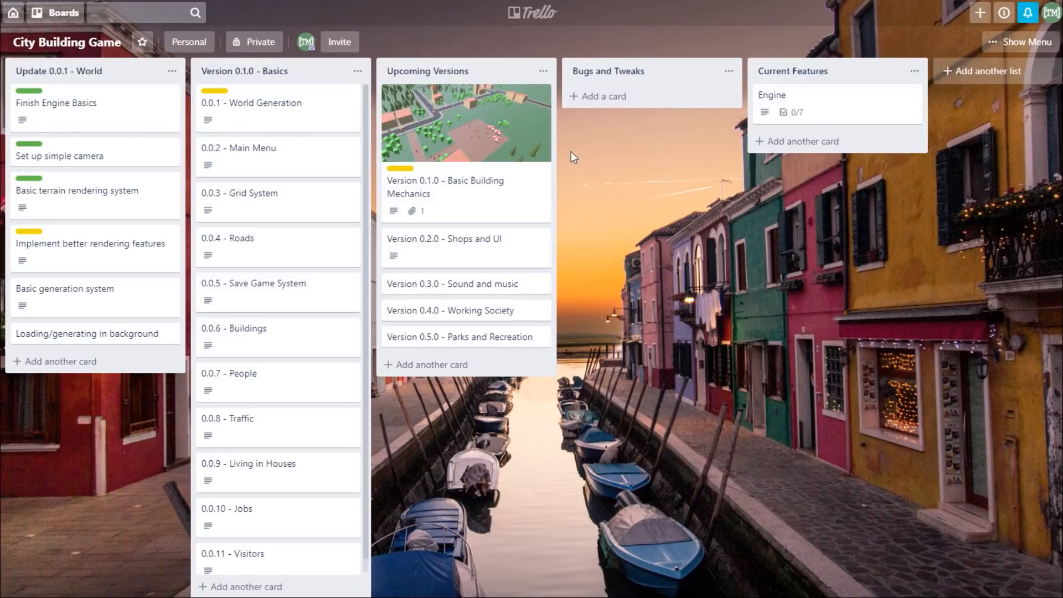
{"action": "mouse_move", "coordinate": [463, 333]}
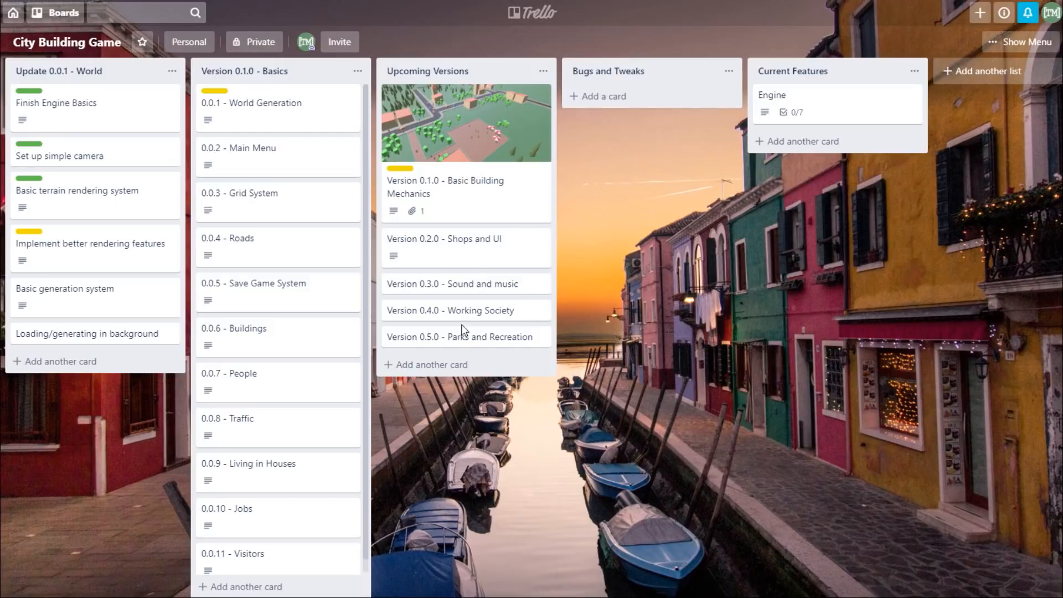
{"action": "mouse_move", "coordinate": [460, 124]}
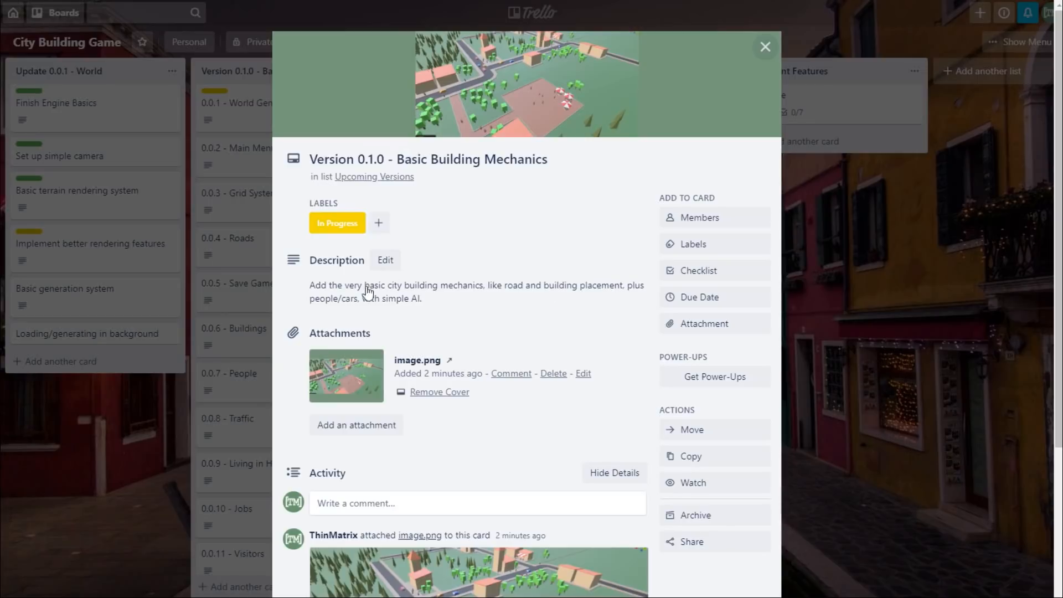
{"action": "mouse_move", "coordinate": [843, 220]}
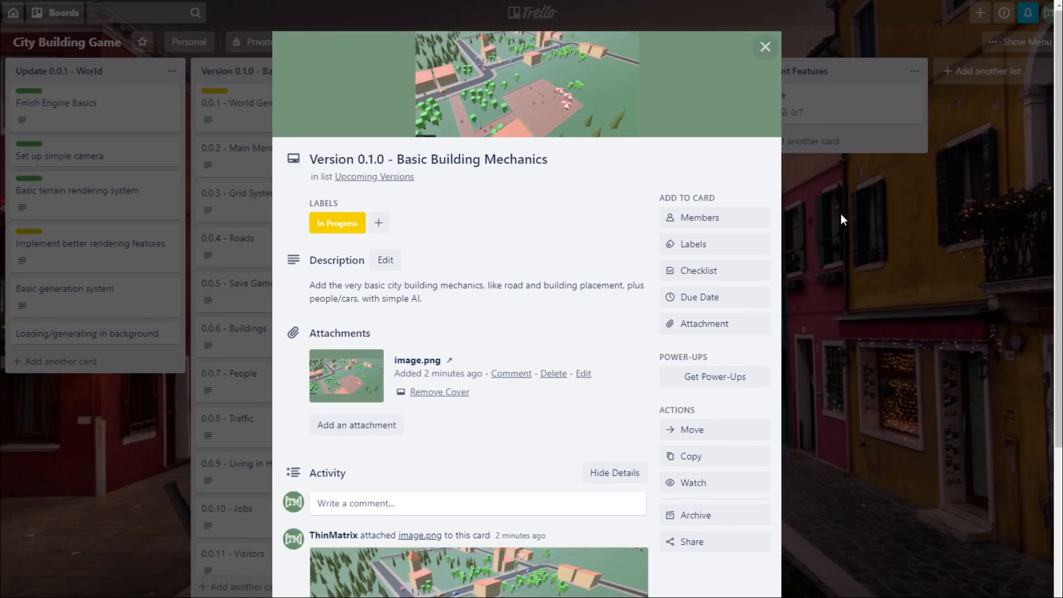
Step: Close Basic Building Mechanics, then browse the 0.0.6 Buildings and 0.0.1 World Generation cards
{"action": "left_click", "coordinate": [765, 46]}
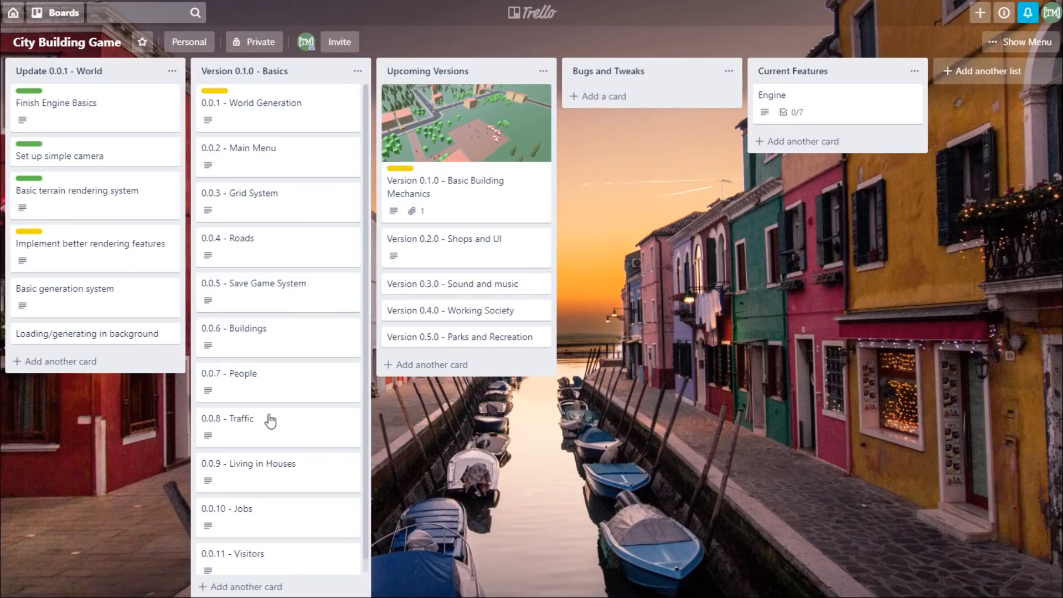
{"action": "mouse_move", "coordinate": [287, 194]}
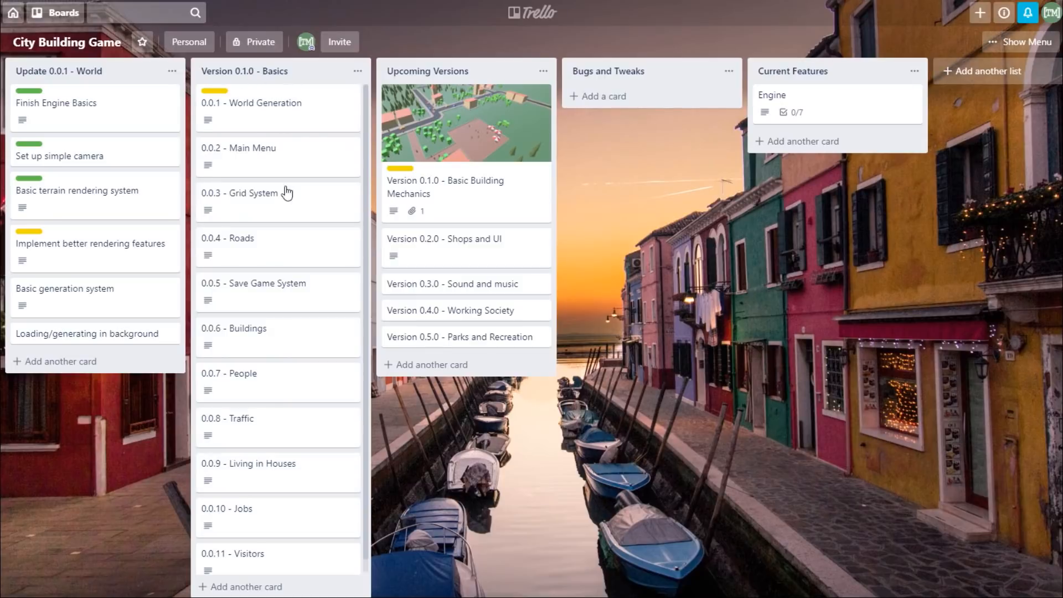
{"action": "mouse_move", "coordinate": [258, 337]}
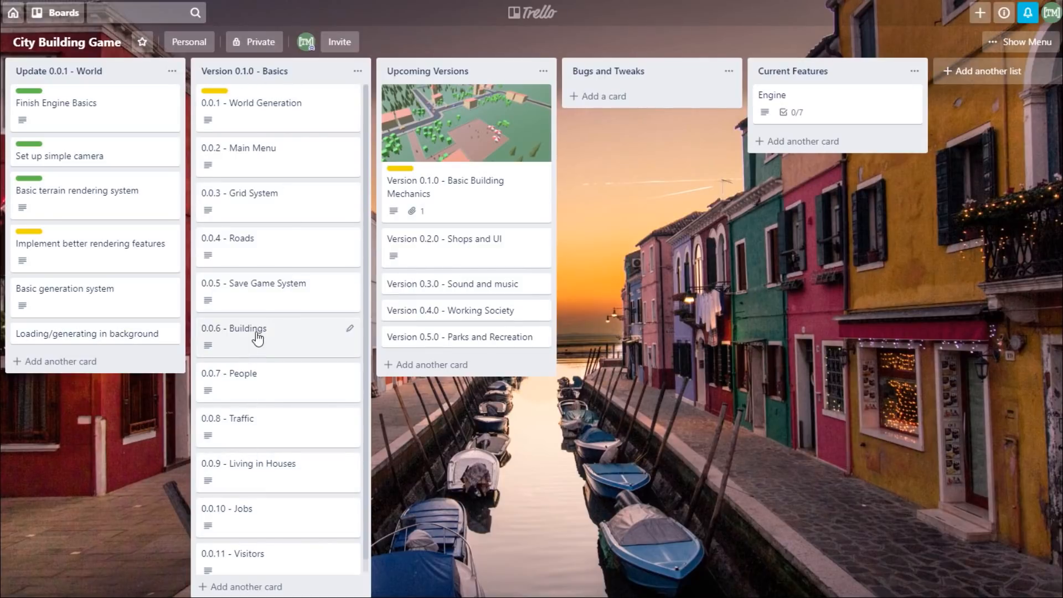
{"action": "left_click", "coordinate": [256, 336]}
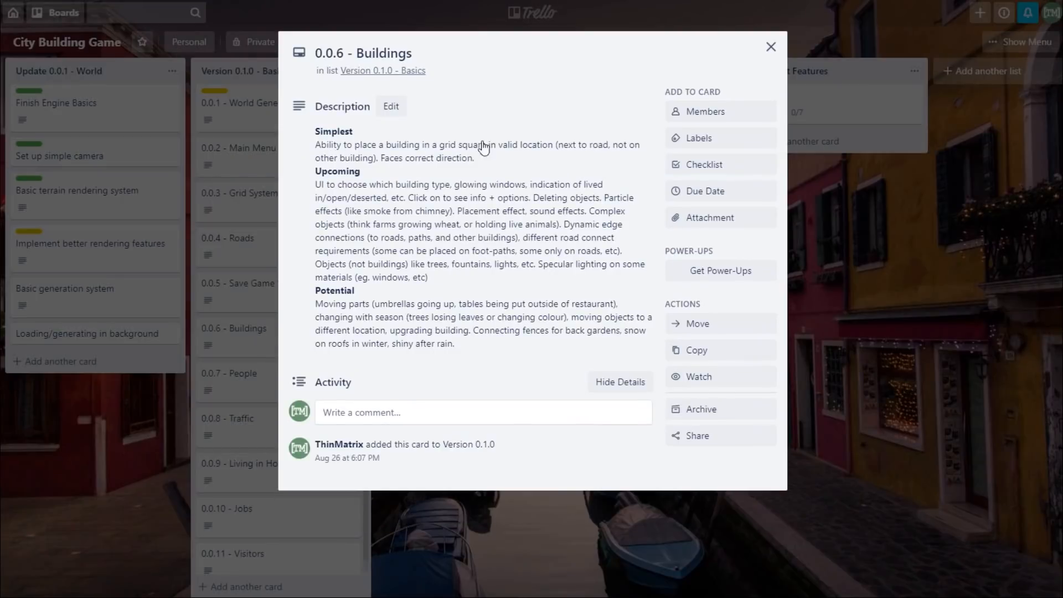
{"action": "left_click", "coordinate": [771, 46]}
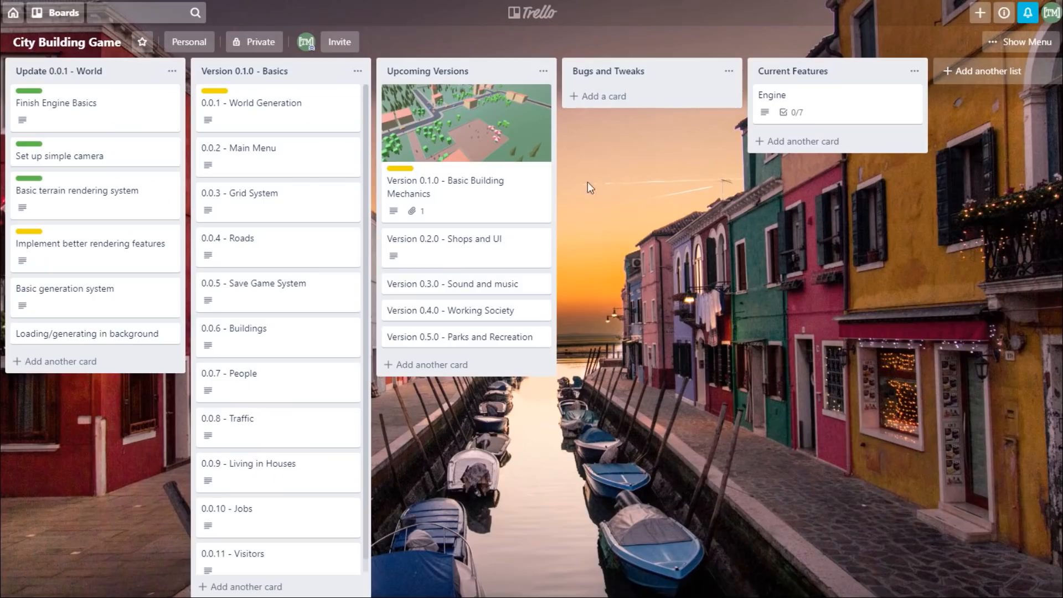
{"action": "left_click", "coordinate": [250, 103]}
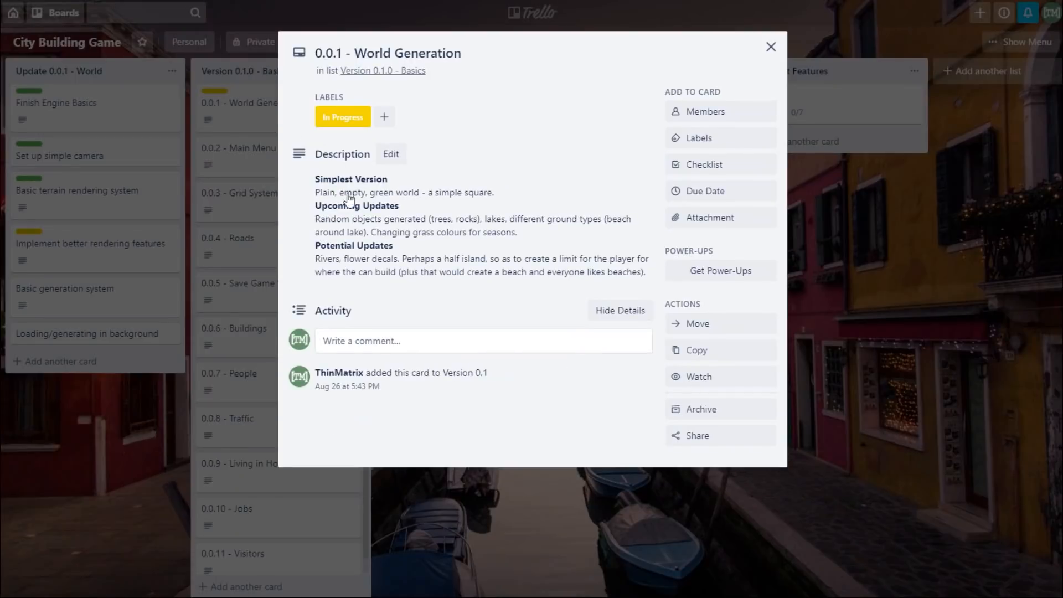
{"action": "mouse_move", "coordinate": [328, 213]}
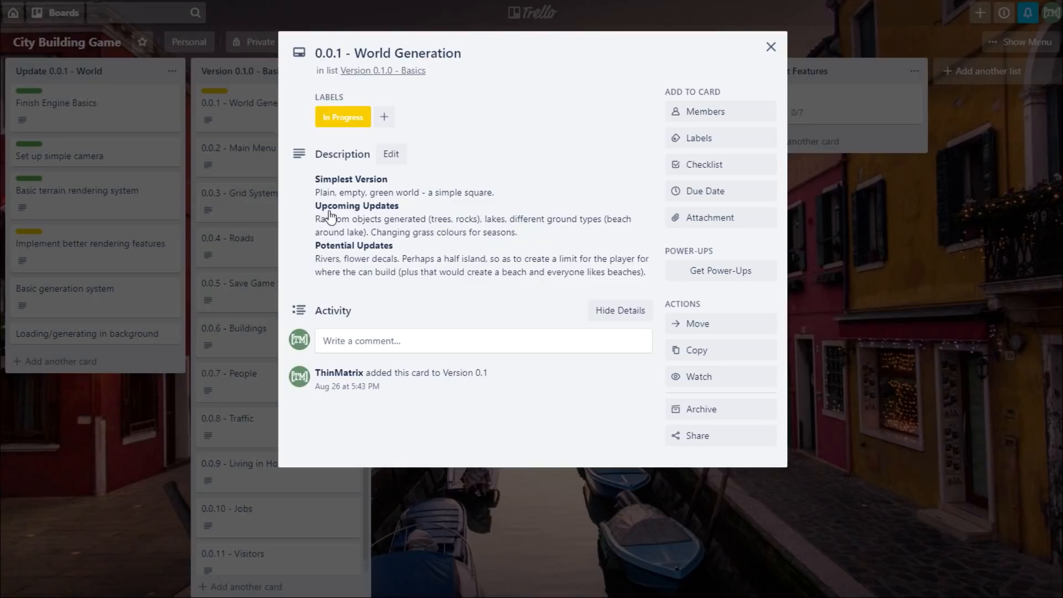
{"action": "mouse_move", "coordinate": [480, 258]}
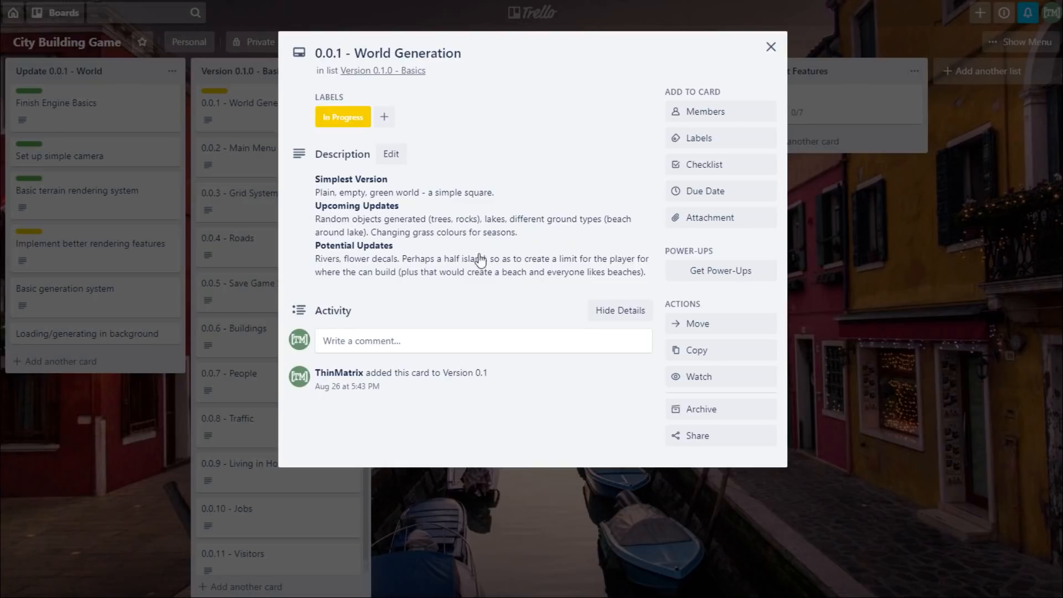
{"action": "mouse_move", "coordinate": [873, 239]}
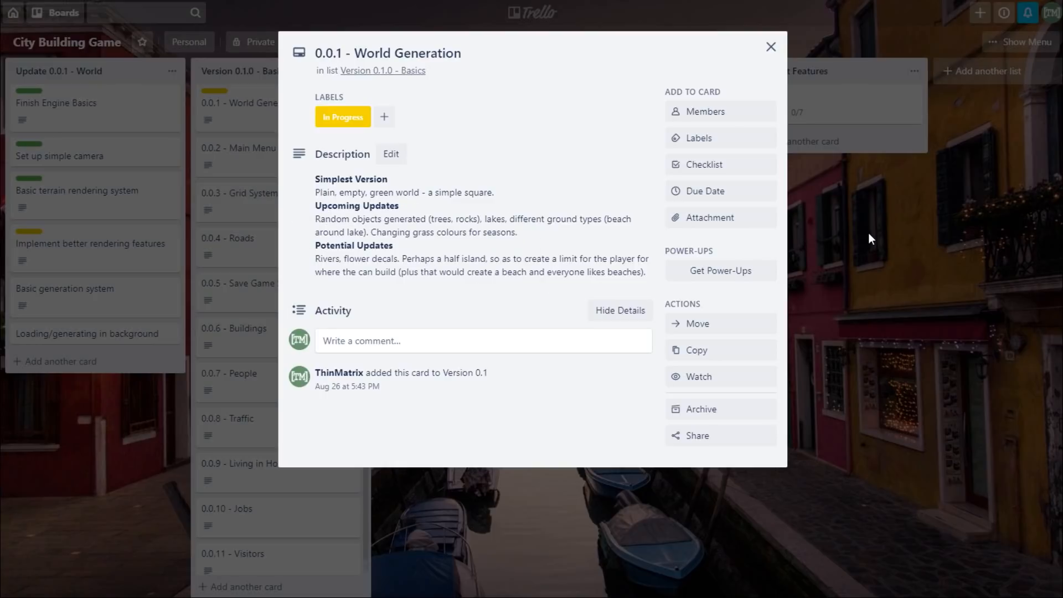
{"action": "left_click", "coordinate": [770, 46]}
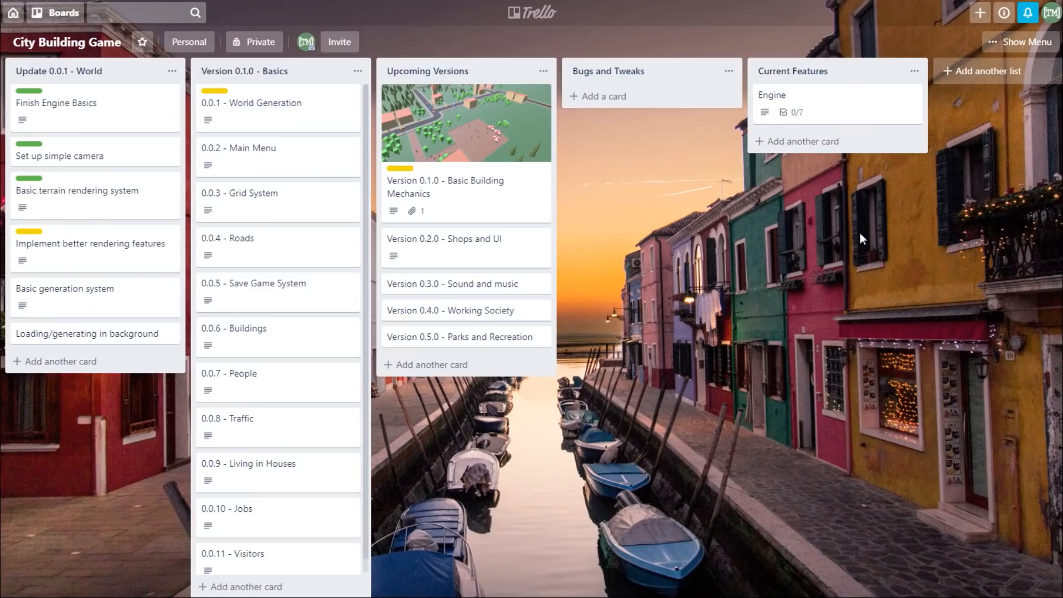
Step: Review the 0.0.4 Roads and 0.0.2 Main Menu cards' plans, returning to the board
{"action": "left_click", "coordinate": [227, 238]}
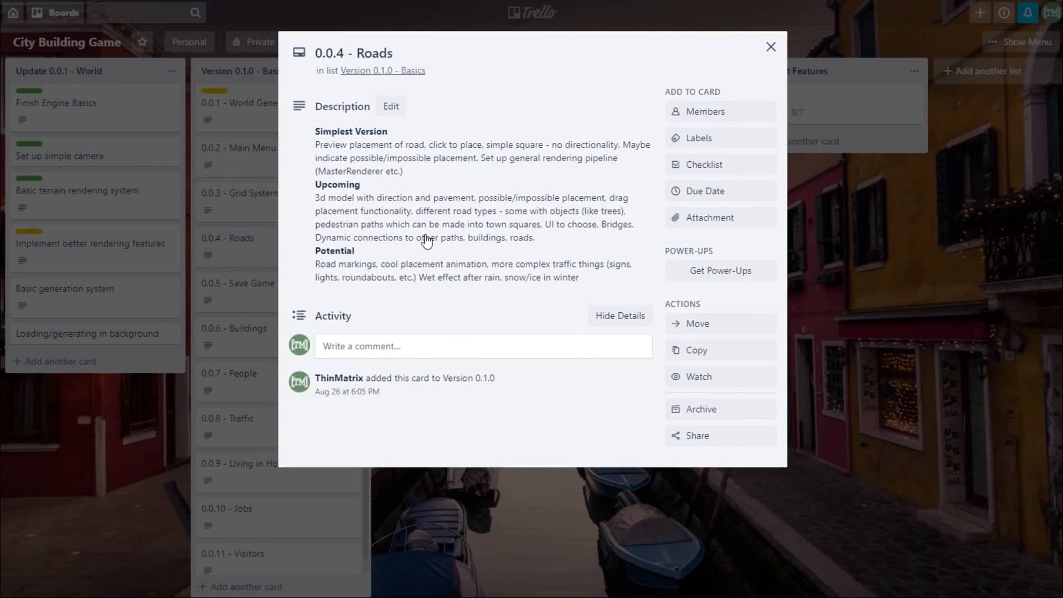
{"action": "mouse_move", "coordinate": [324, 149]}
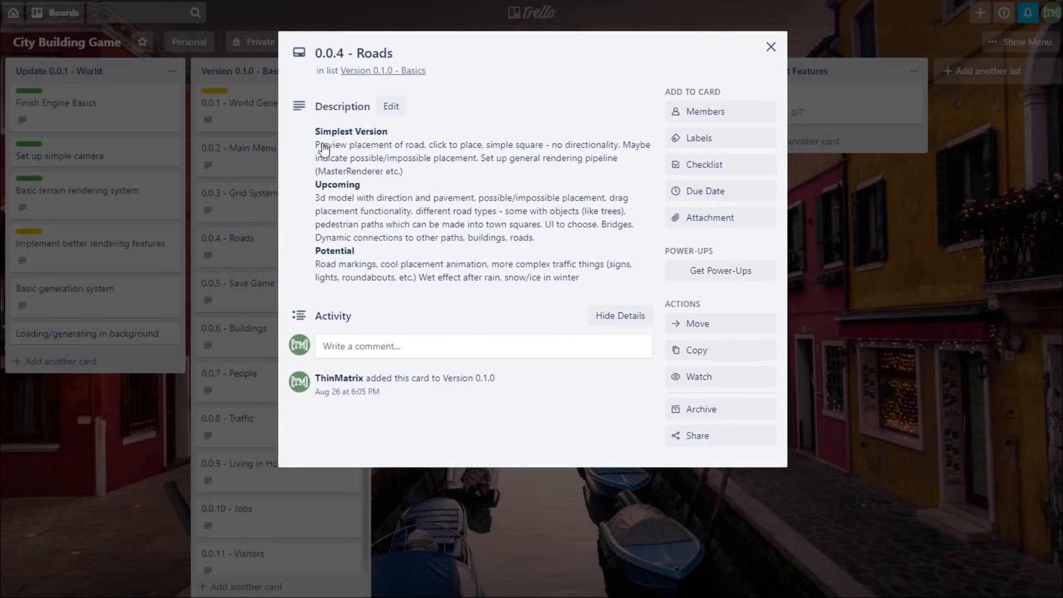
{"action": "mouse_move", "coordinate": [884, 232]}
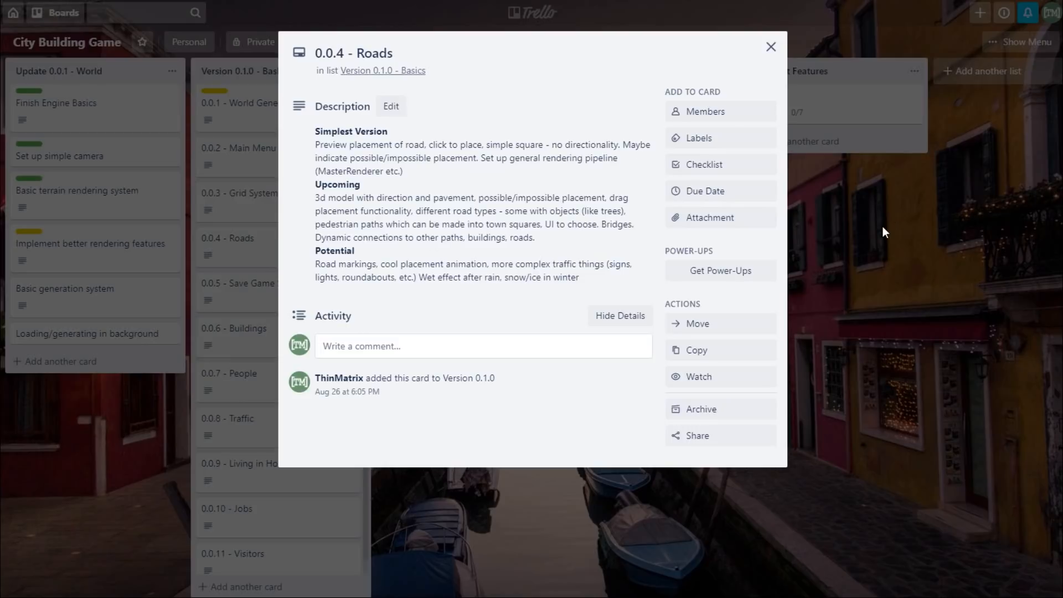
{"action": "left_click", "coordinate": [770, 46]}
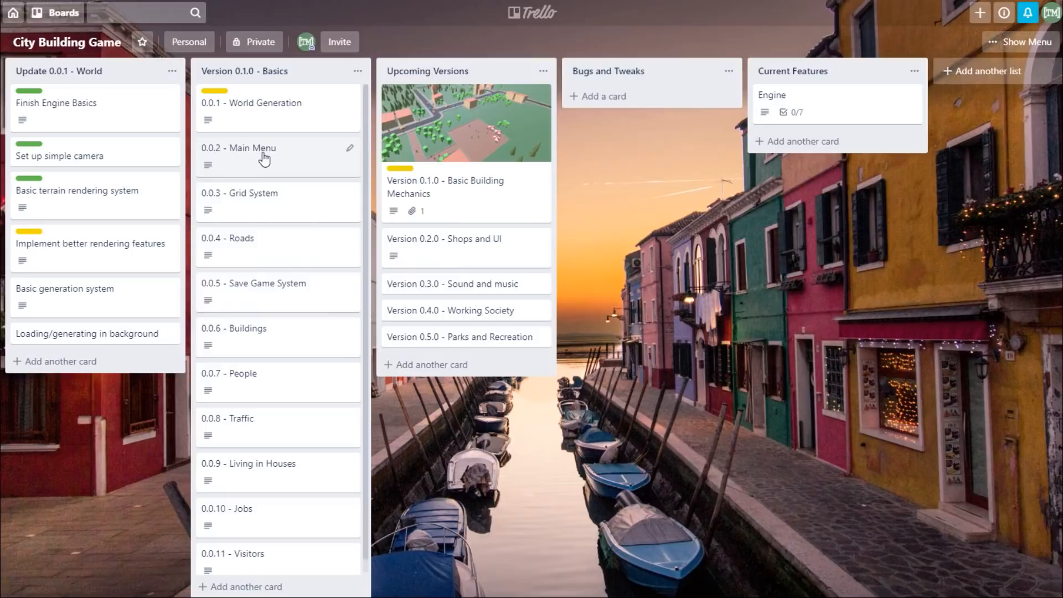
{"action": "left_click", "coordinate": [238, 148]}
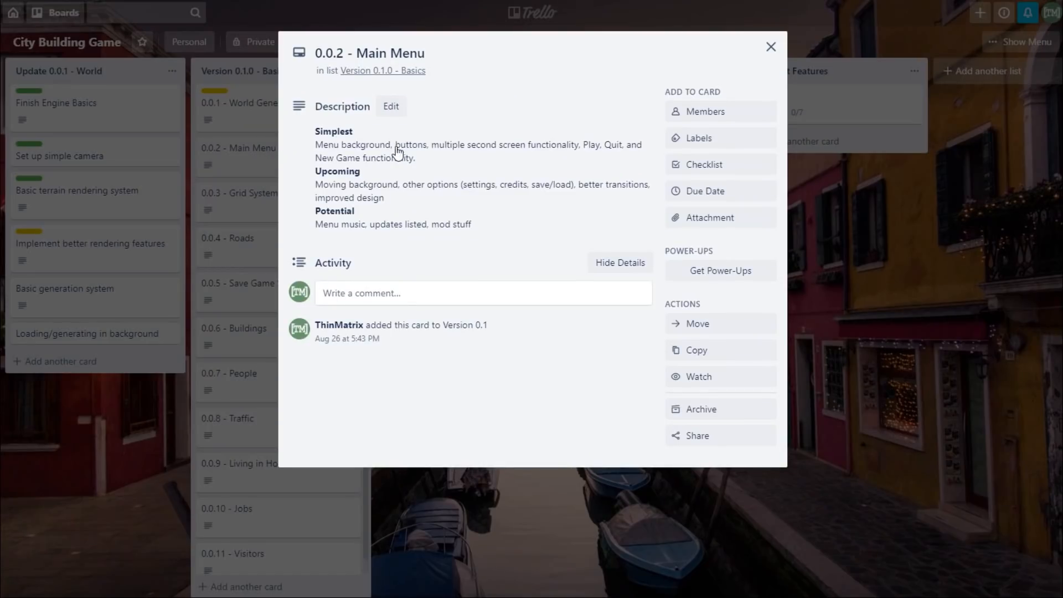
{"action": "mouse_move", "coordinate": [847, 221]}
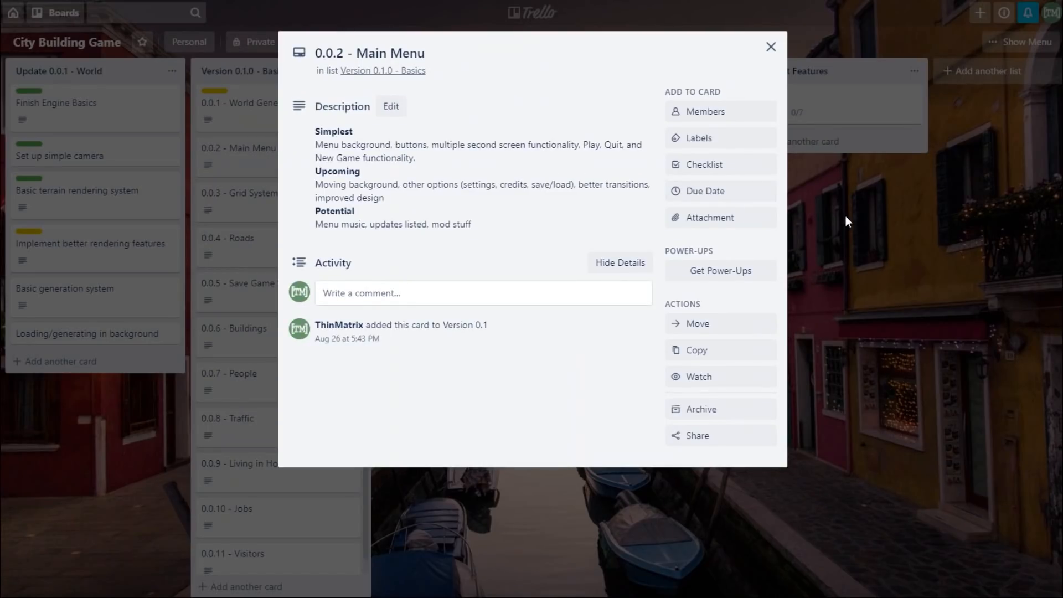
{"action": "left_click", "coordinate": [771, 47]}
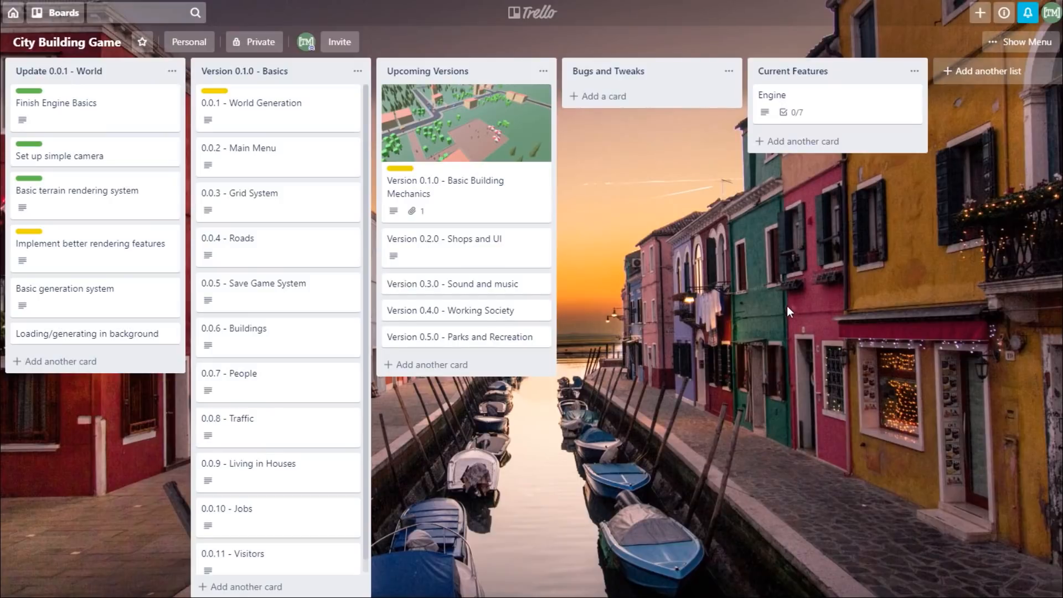
{"action": "mouse_move", "coordinate": [303, 118]}
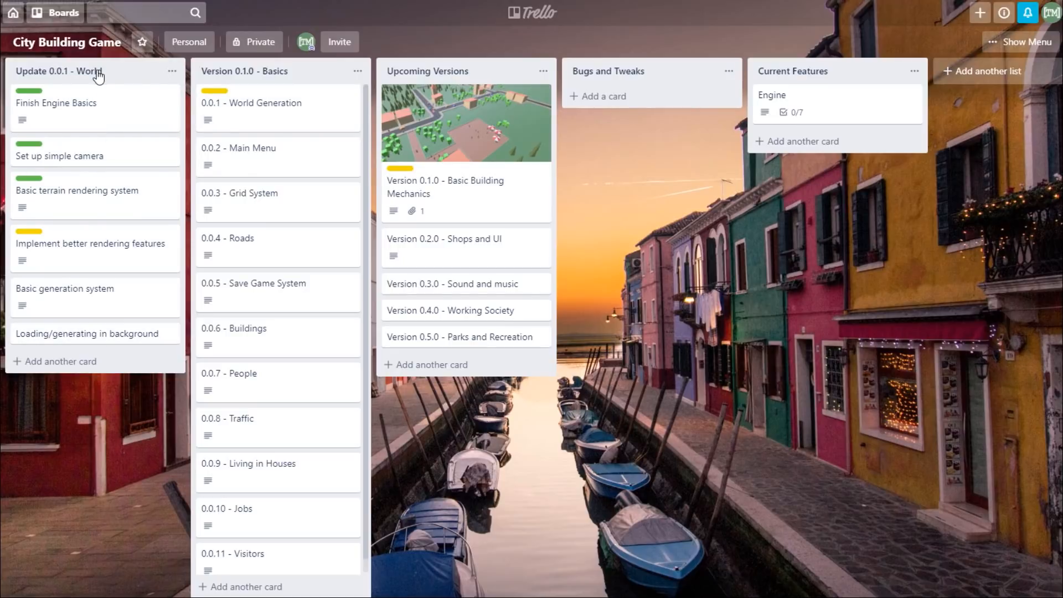
{"action": "mouse_move", "coordinate": [82, 255]}
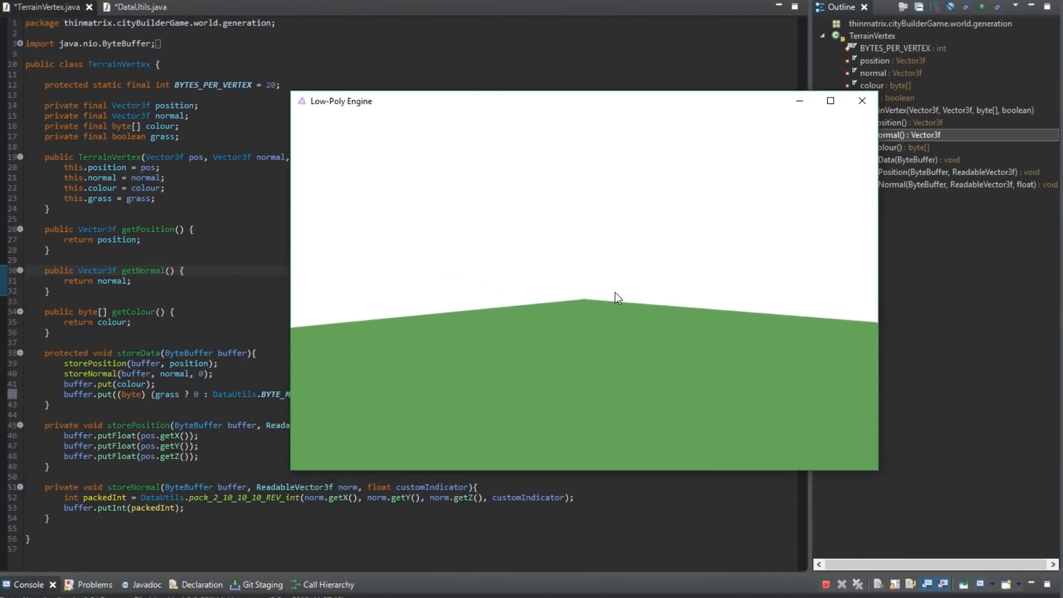
{"action": "mouse_move", "coordinate": [636, 315]}
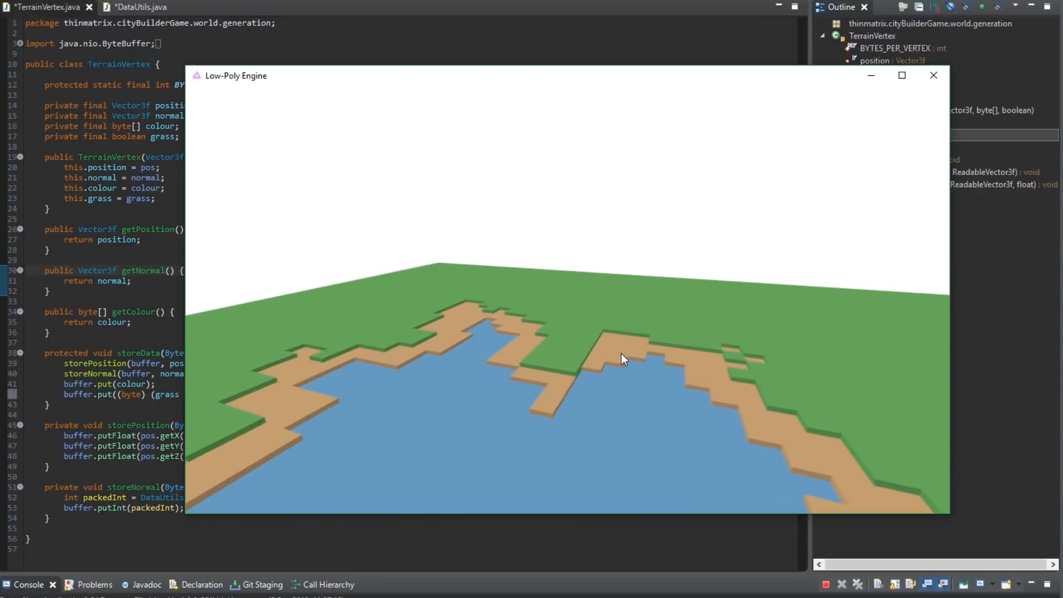
{"action": "left_click_drag", "start_coordinate": [623, 359], "coordinate": [660, 378]}
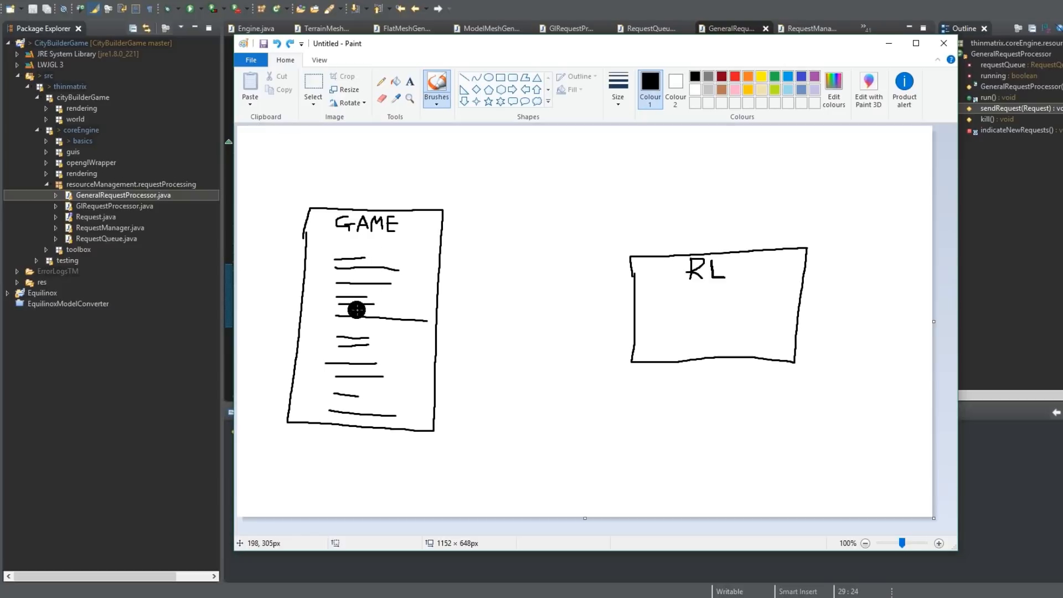
Step: Add a line inside the GAME page and brush a thick curve from GAME into the RL box
{"action": "left_click_drag", "start_coordinate": [356, 311], "coordinate": [324, 321]}
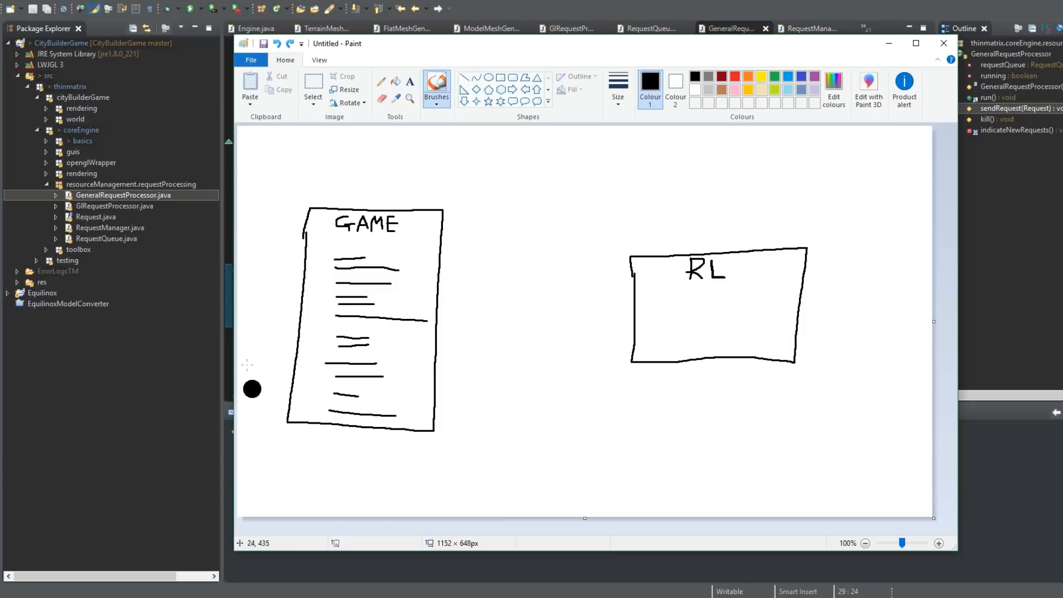
{"action": "left_click_drag", "start_coordinate": [251, 389], "coordinate": [437, 242]}
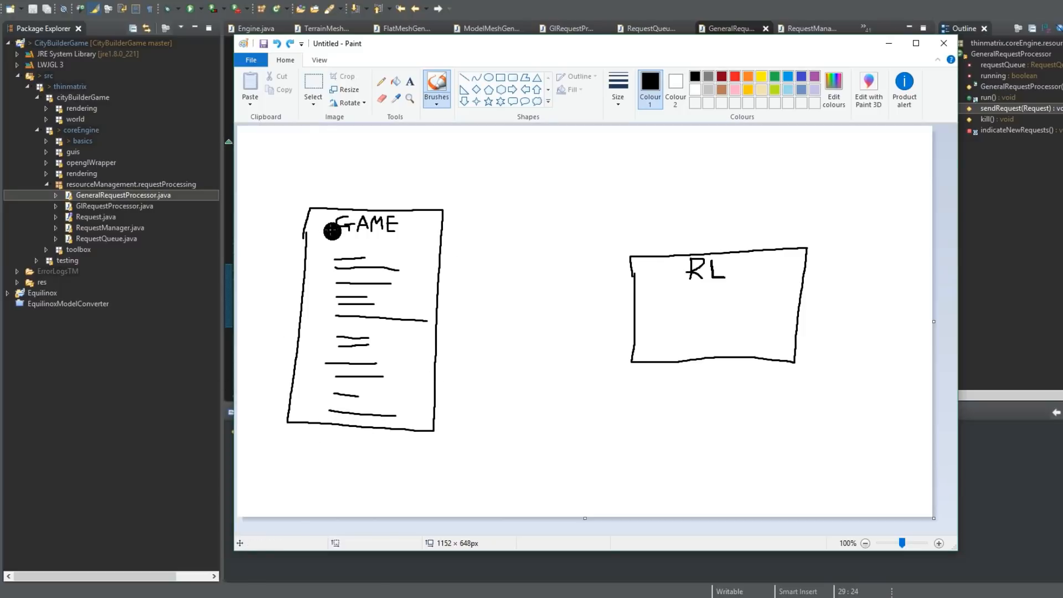
{"action": "left_click_drag", "start_coordinate": [332, 231], "coordinate": [424, 270]}
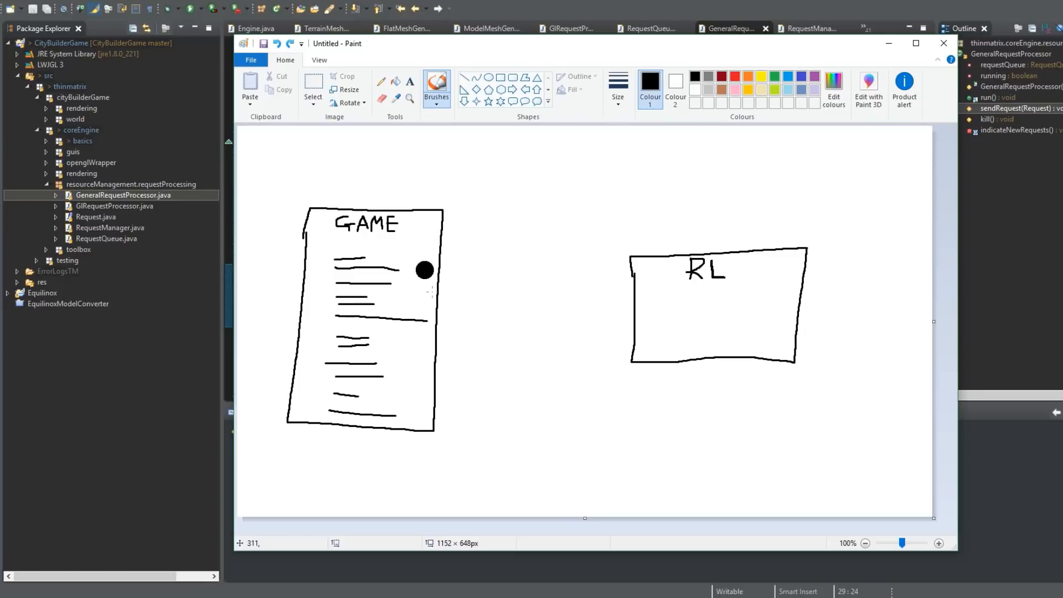
{"action": "left_click_drag", "start_coordinate": [407, 315], "coordinate": [456, 292]}
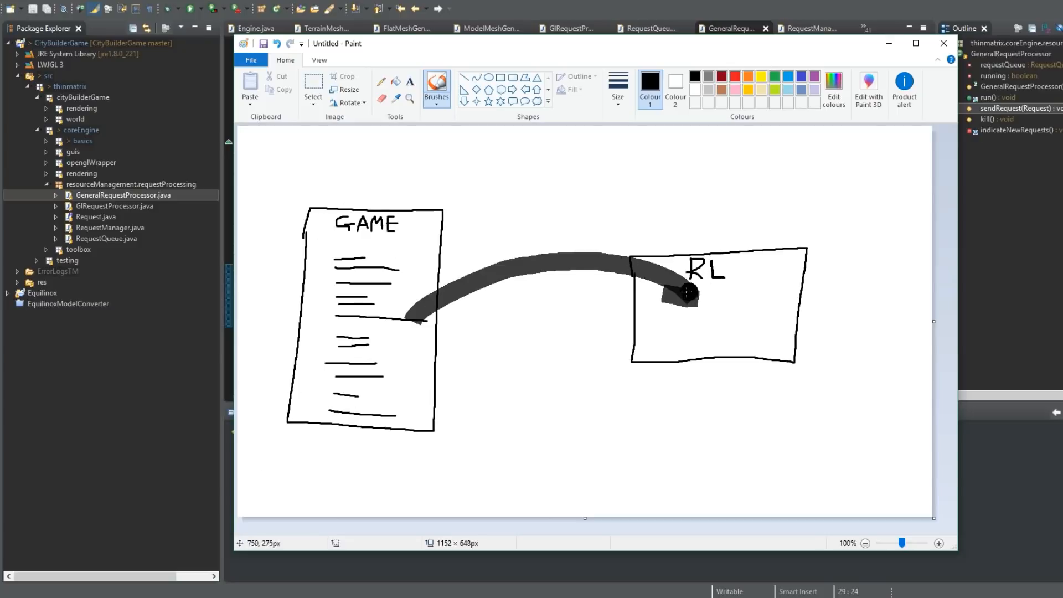
{"action": "left_click", "coordinate": [648, 327]}
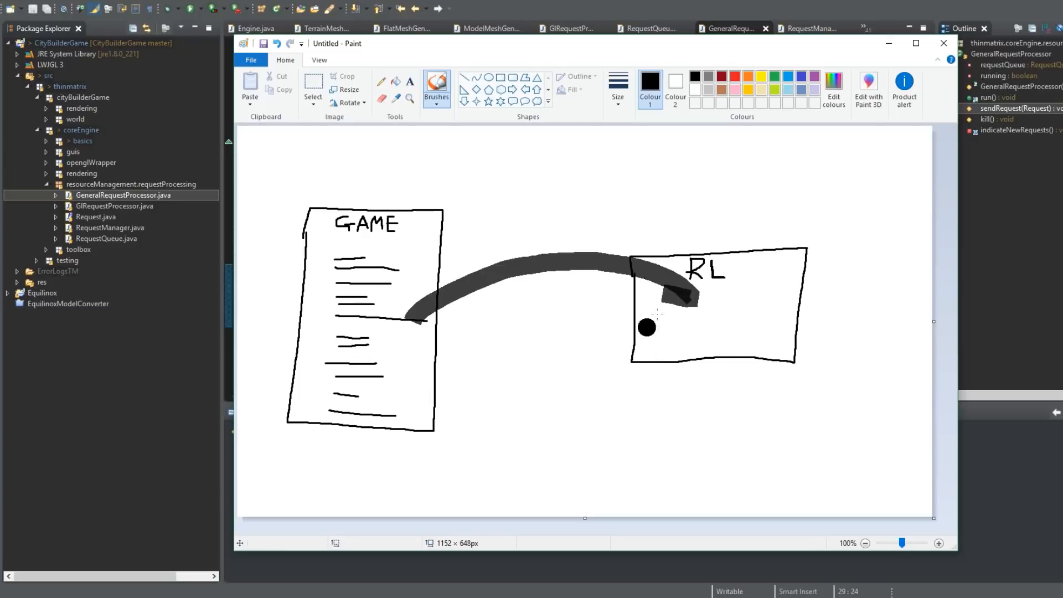